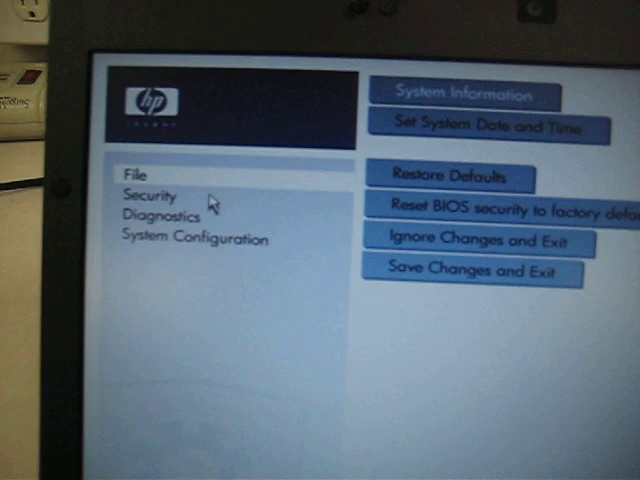
- Show the Security page to check that ProtectTools security key reset is enabled
left_click(149, 195)
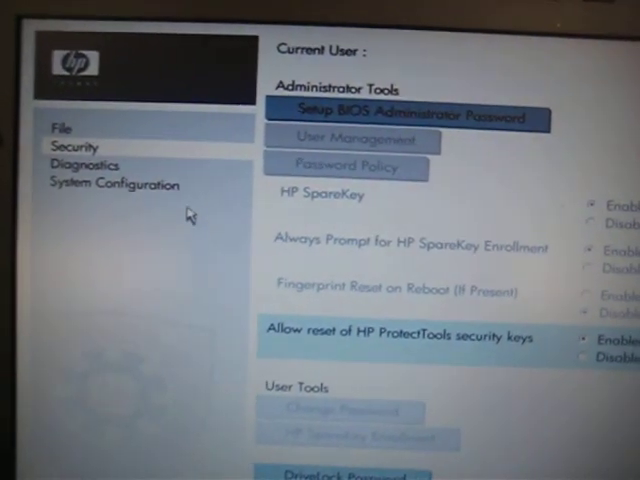
- Show System Configuration's built-in device options and scroll down toward the Fingerprint Device entry
left_click(113, 184)
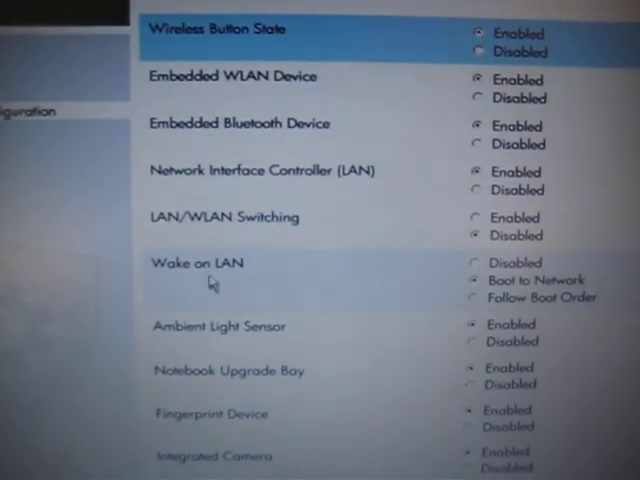
scroll("down", 3)
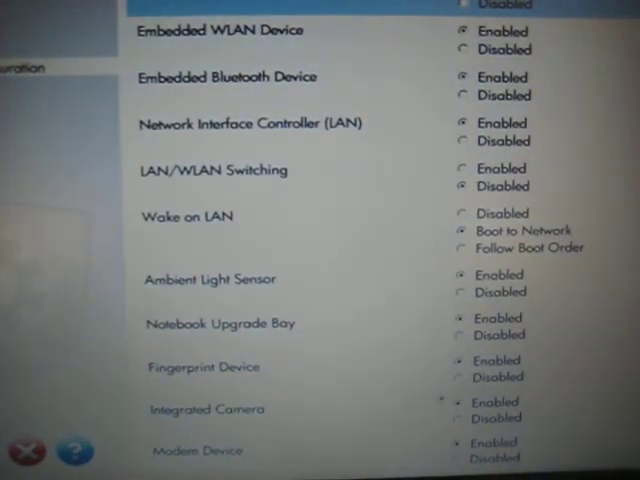